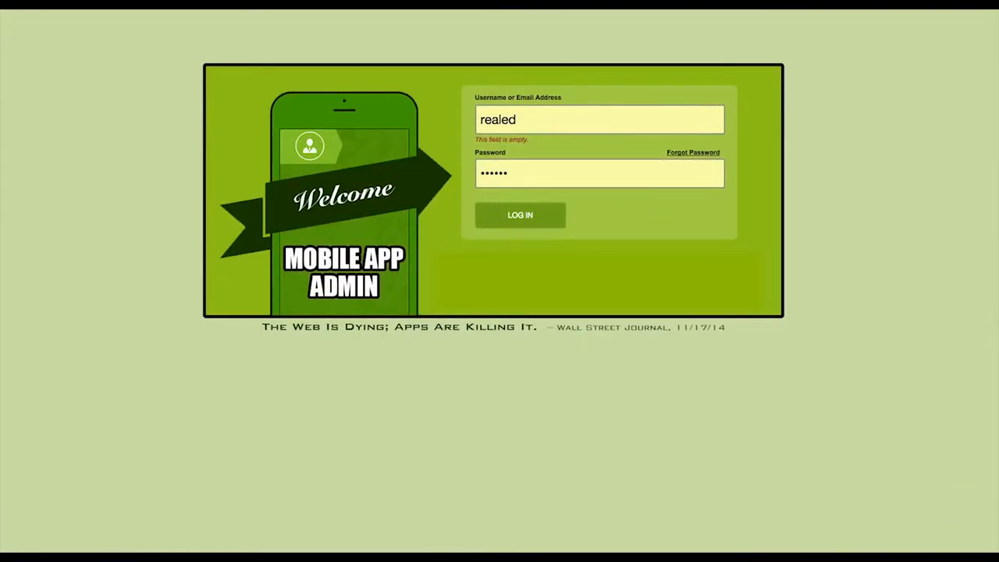
Step: Log in to the Mobile App Admin dashboard to reach the active tab list
{"action": "left_click", "coordinate": [519, 216]}
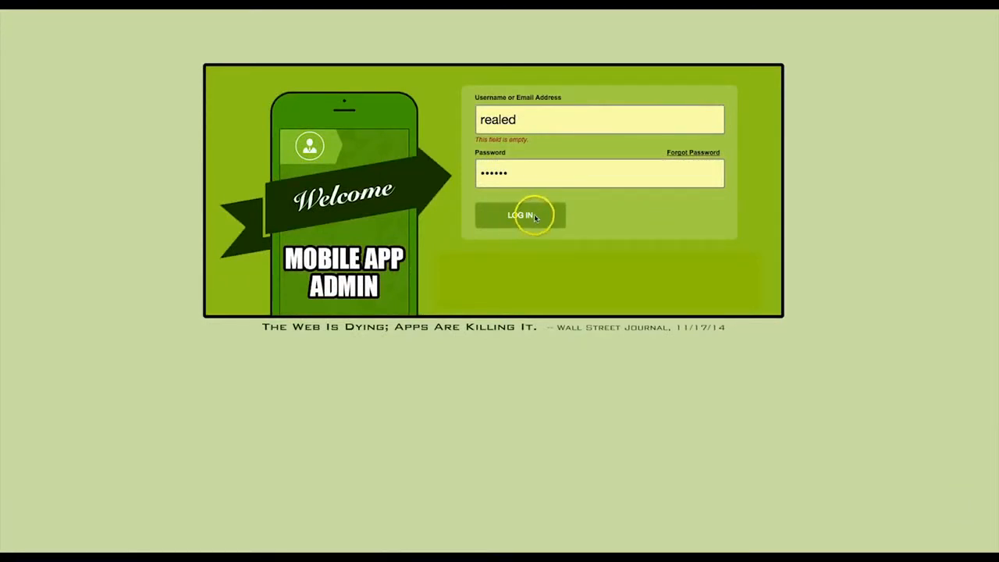
{"action": "left_click", "coordinate": [522, 216]}
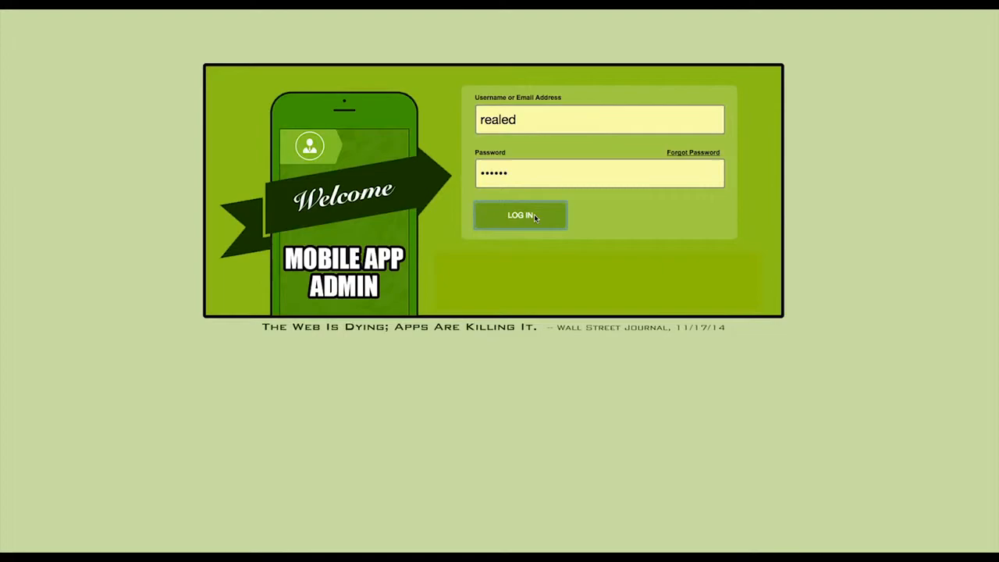
{"action": "left_click", "coordinate": [520, 216]}
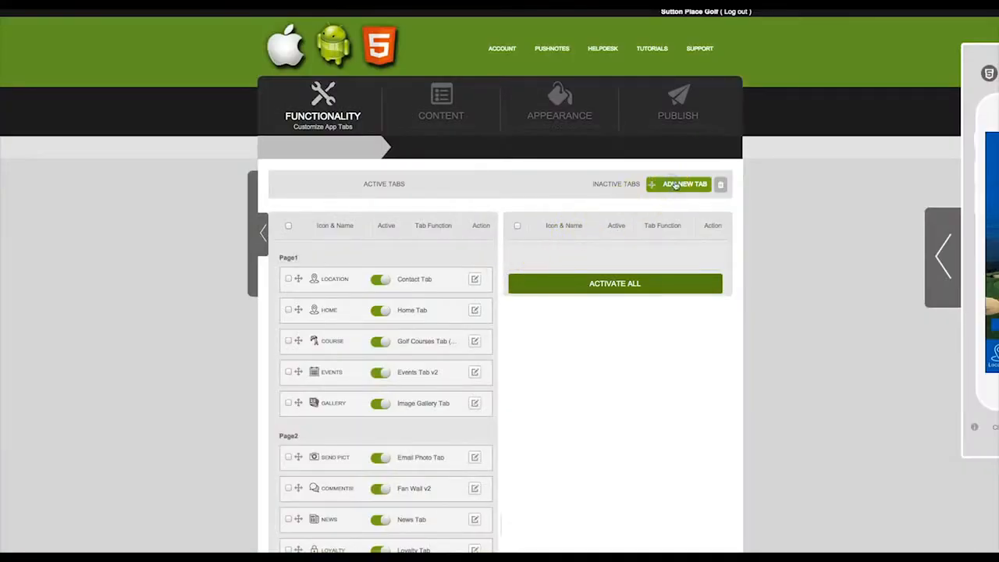
Step: Add a new tab titled Nearby using the Around Us Tab function with the signpost icon and save it
{"action": "left_click", "coordinate": [679, 184]}
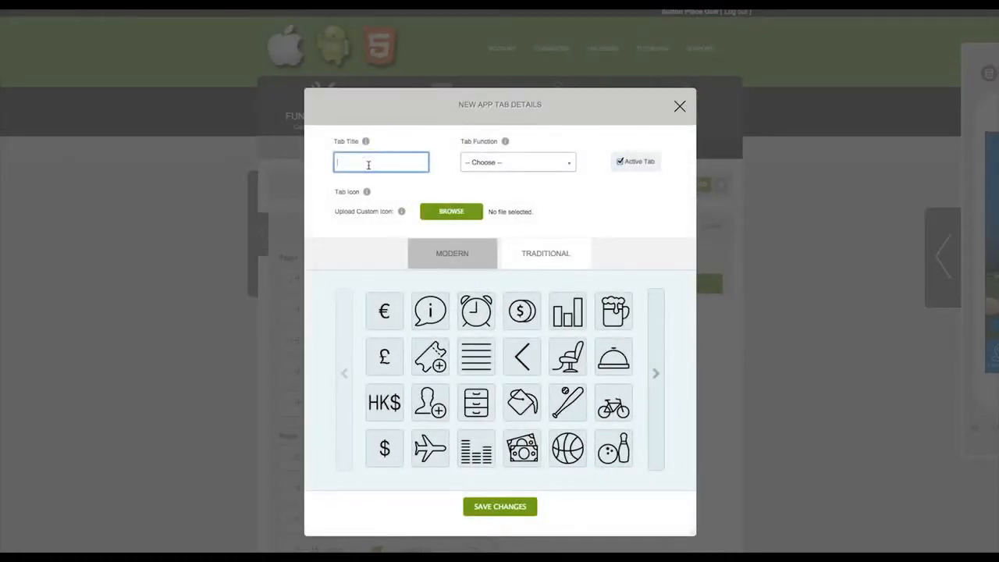
{"action": "left_click", "coordinate": [518, 163]}
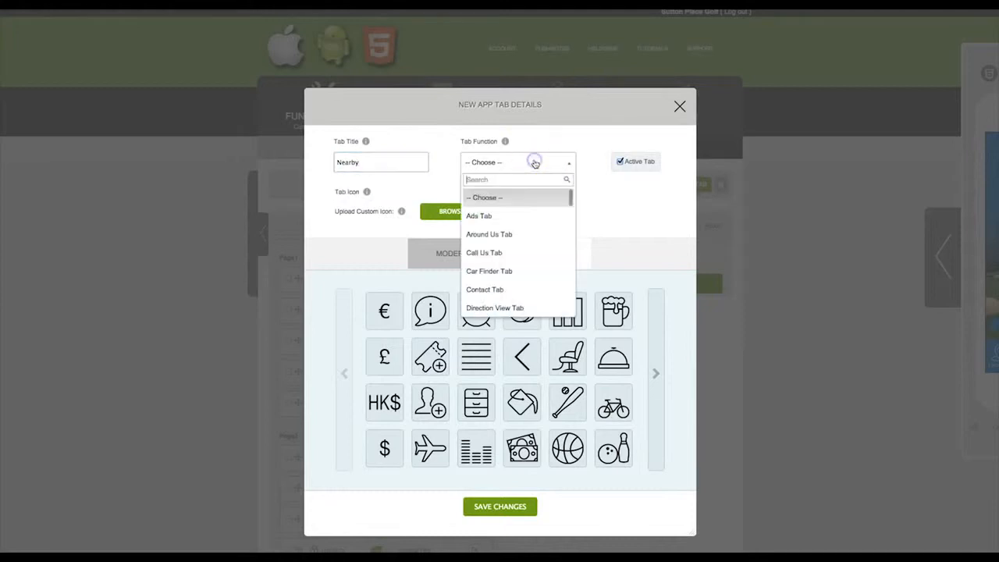
{"action": "left_click", "coordinate": [489, 235]}
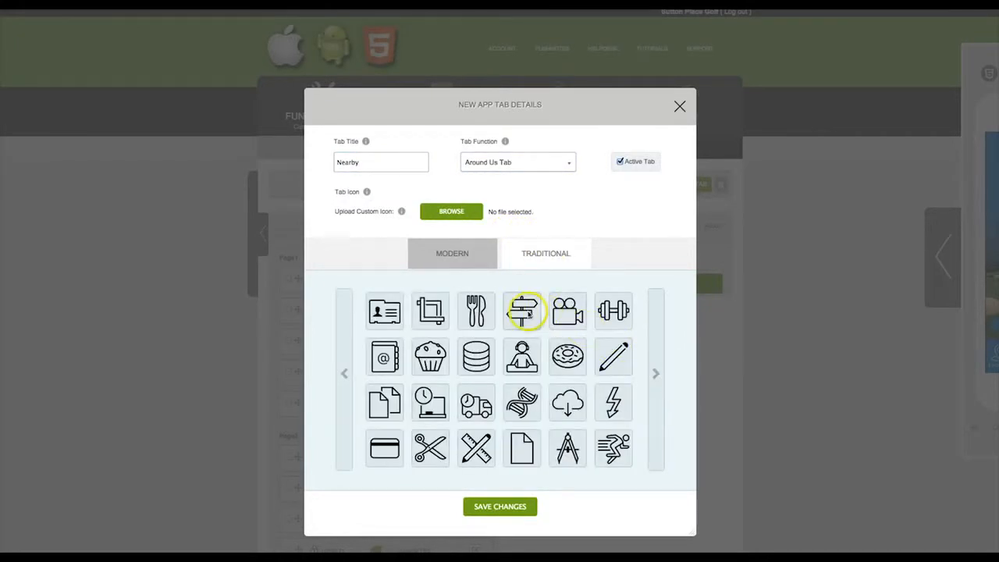
{"action": "left_click", "coordinate": [521, 310]}
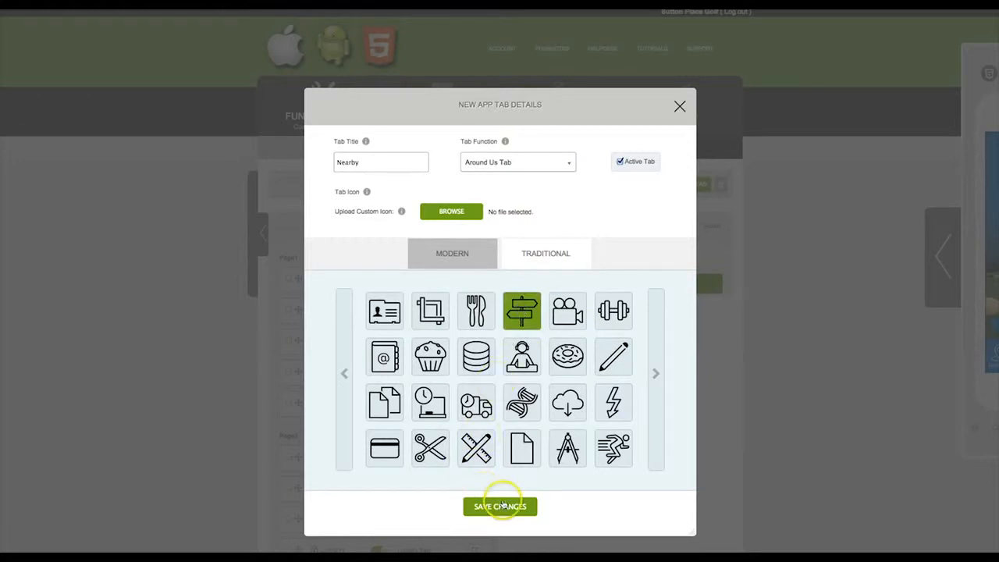
{"action": "left_click", "coordinate": [499, 506]}
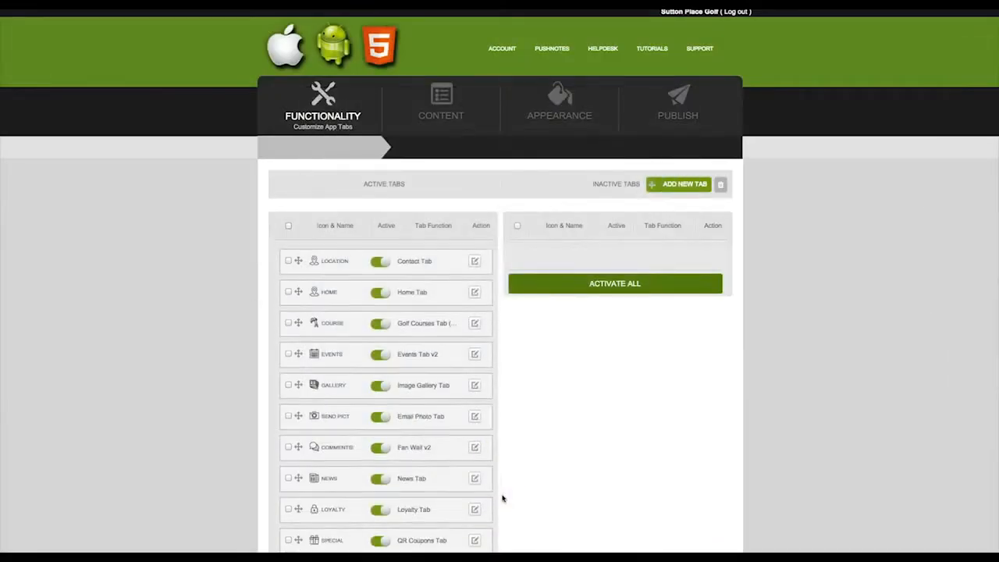
Step: Move to the Content section showing the Location tab's business details
{"action": "scroll", "scroll_direction": "down", "scroll_amount": 3}
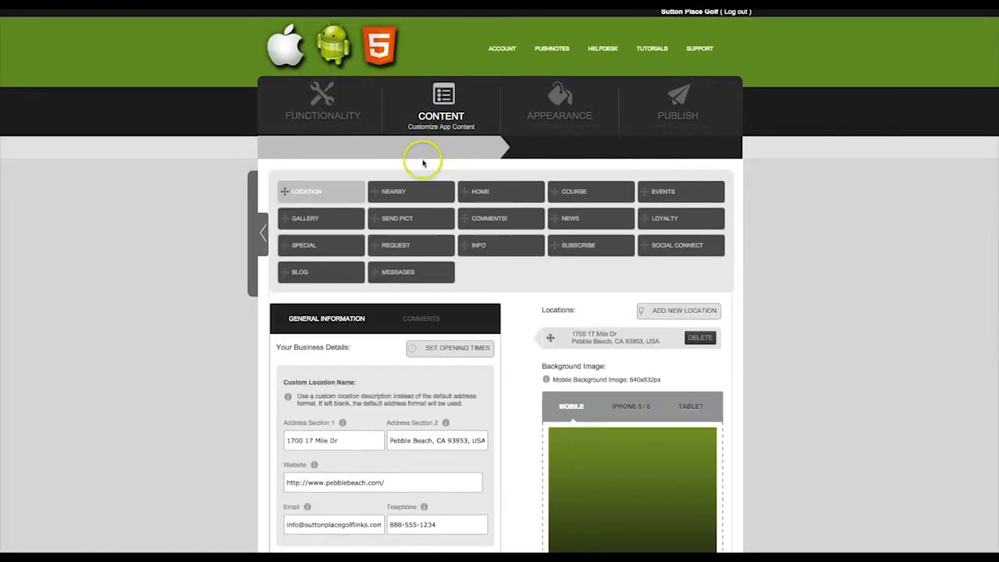
{"action": "mouse_move", "coordinate": [393, 191]}
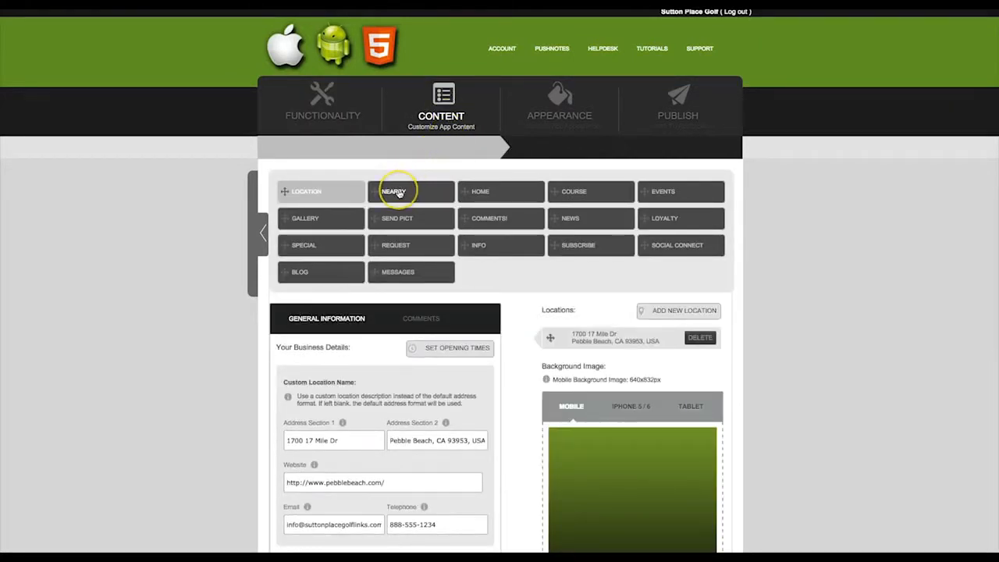
Step: Rename the Nearby categories to Restaurant, Lodging and Fuel with their colours and update settings
{"action": "left_click", "coordinate": [393, 190]}
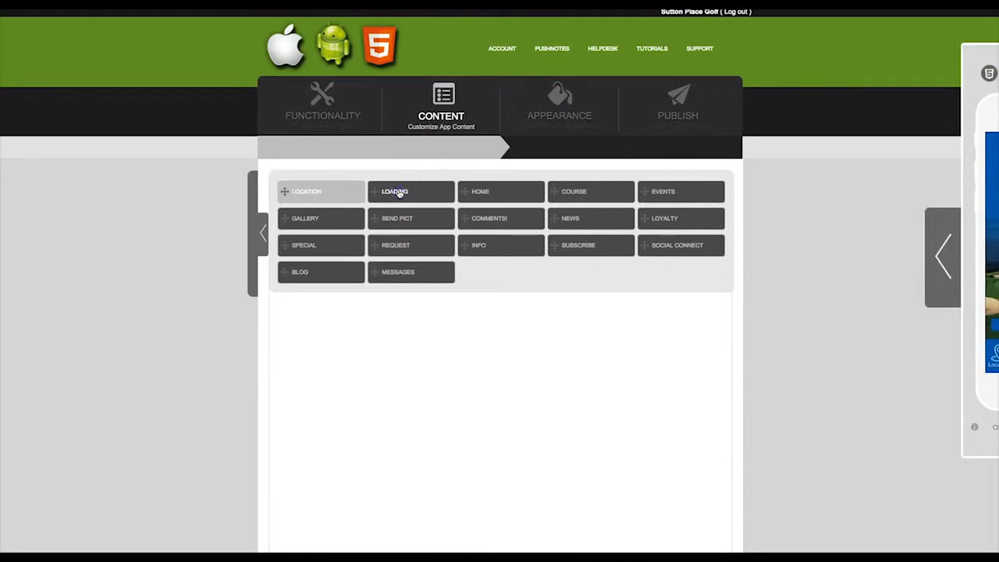
{"action": "left_click", "coordinate": [412, 191]}
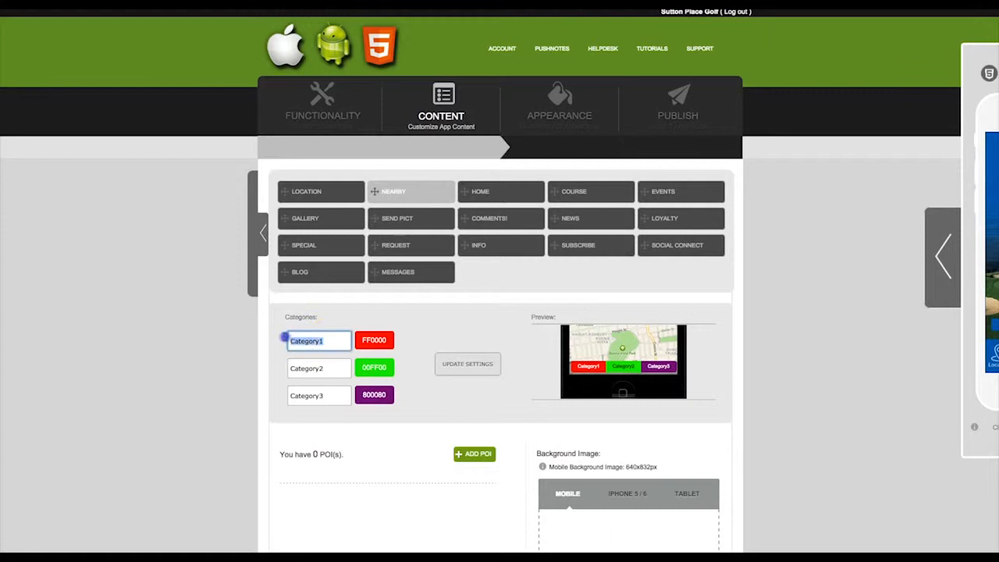
{"action": "type", "text": "Restaurant"}
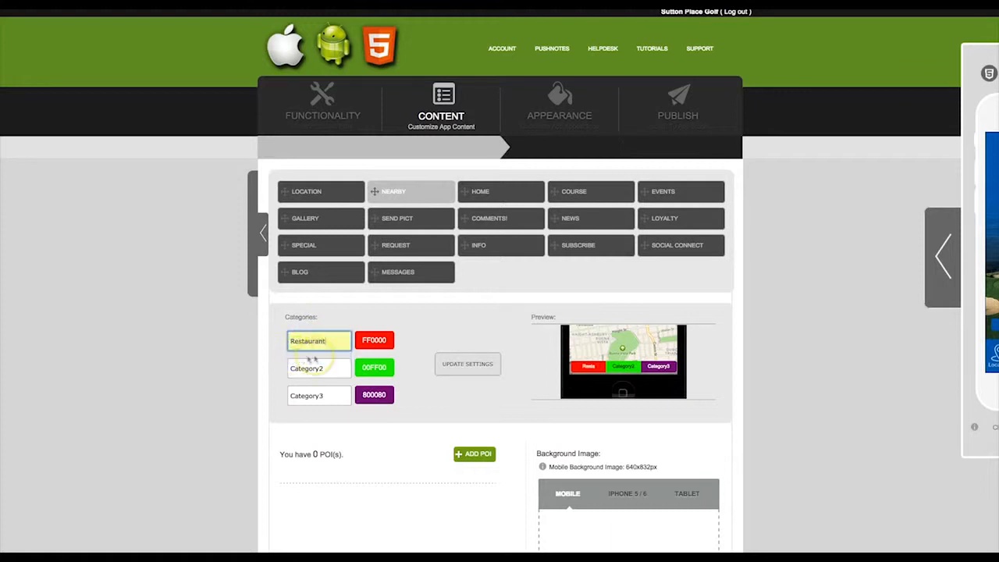
{"action": "left_click", "coordinate": [375, 340]}
{"action": "type", "text": "Lodging"}
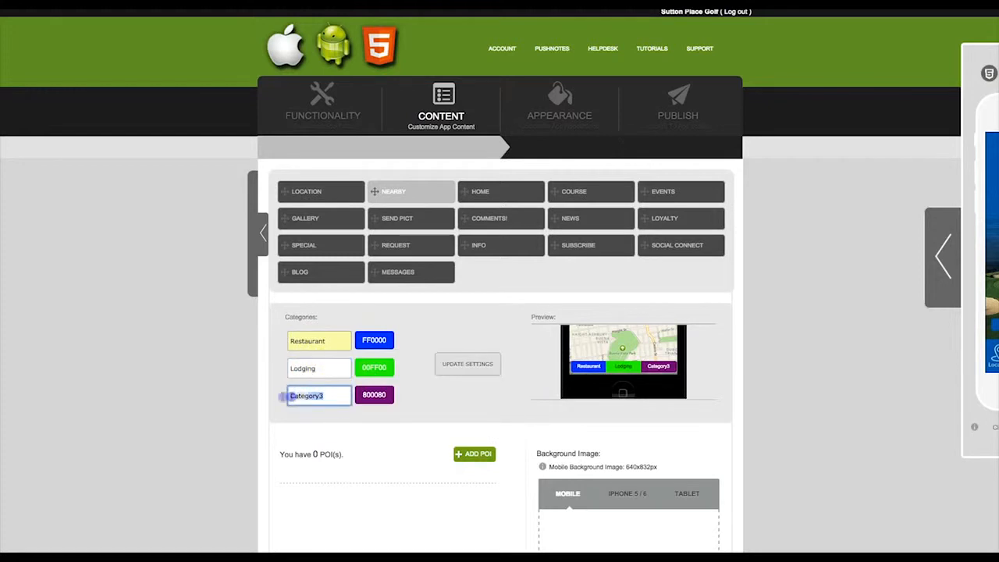
{"action": "type", "text": "Fuel"}
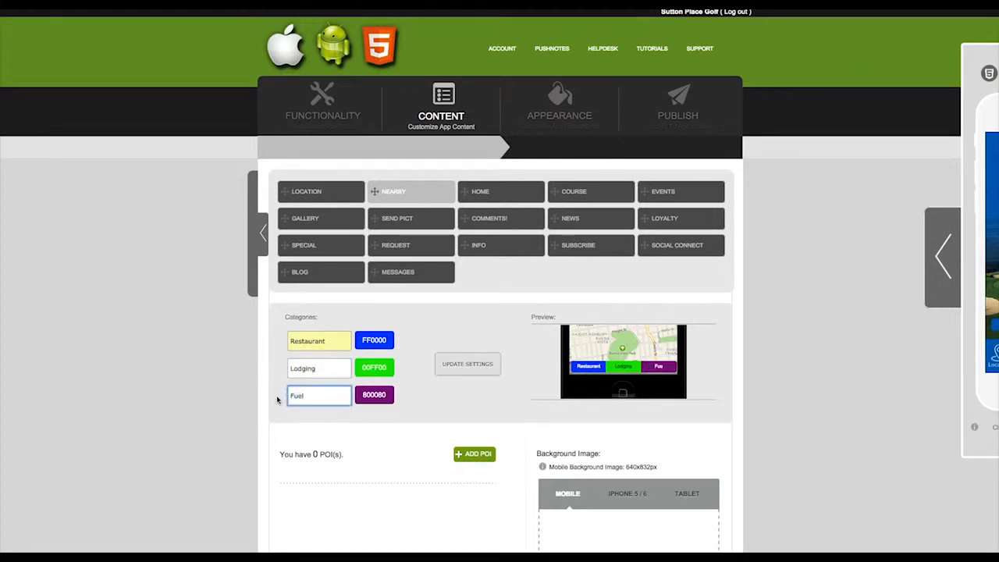
{"action": "left_click", "coordinate": [466, 364]}
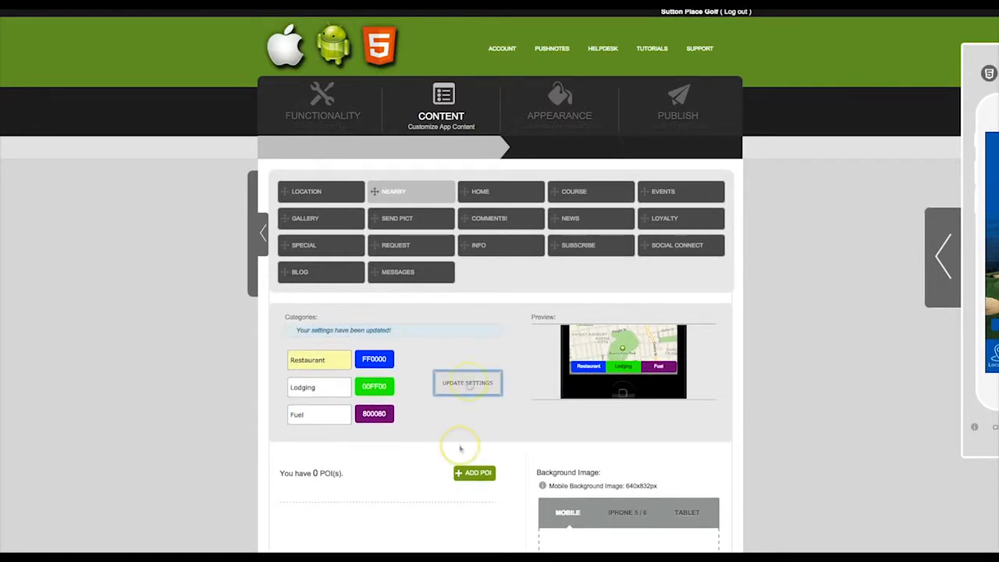
{"action": "scroll", "scroll_direction": "down", "scroll_amount": 3}
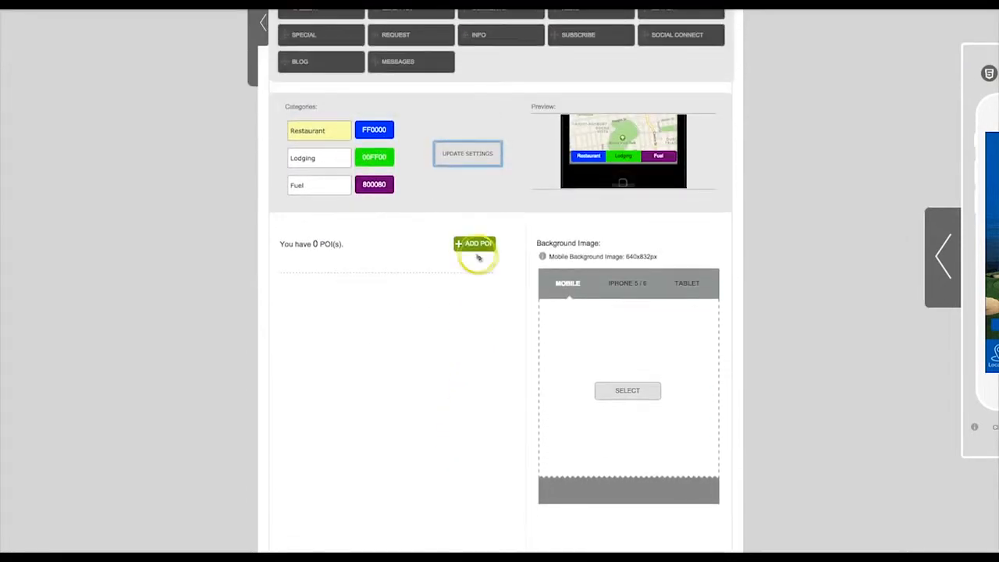
Step: Start adding a new point of interest to the Nearby tab
{"action": "left_click", "coordinate": [475, 244]}
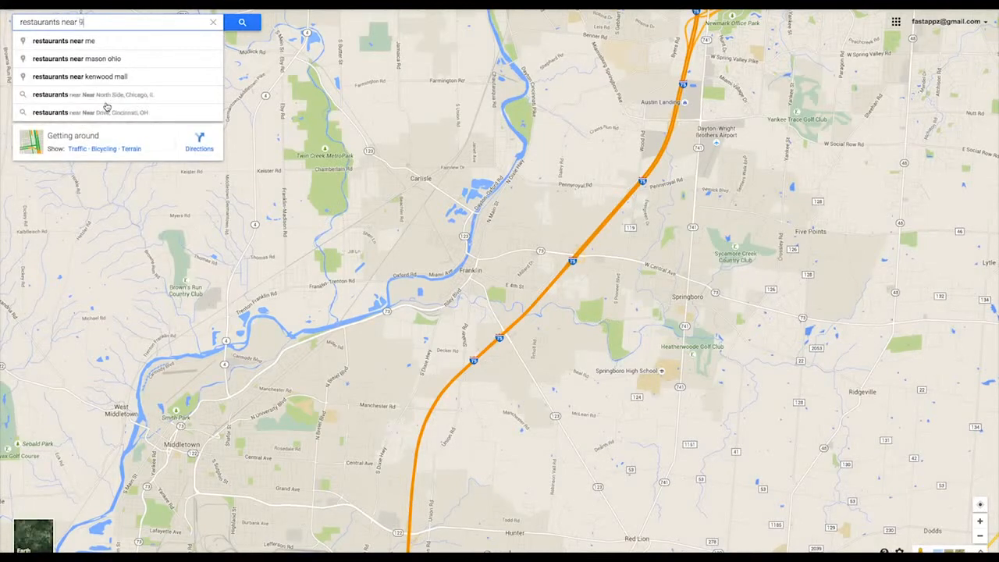
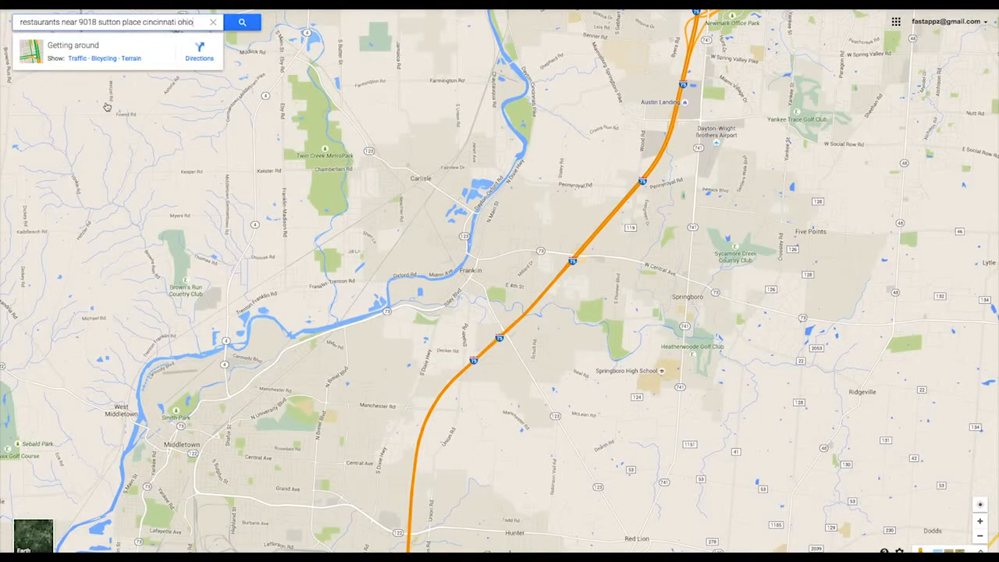
{"action": "left_click", "coordinate": [243, 22]}
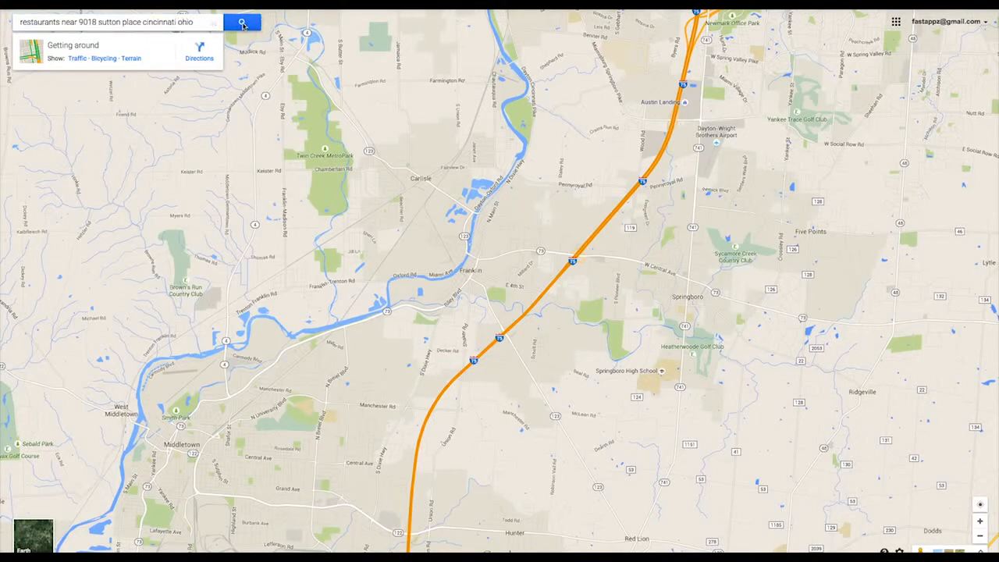
{"action": "left_click", "coordinate": [242, 22]}
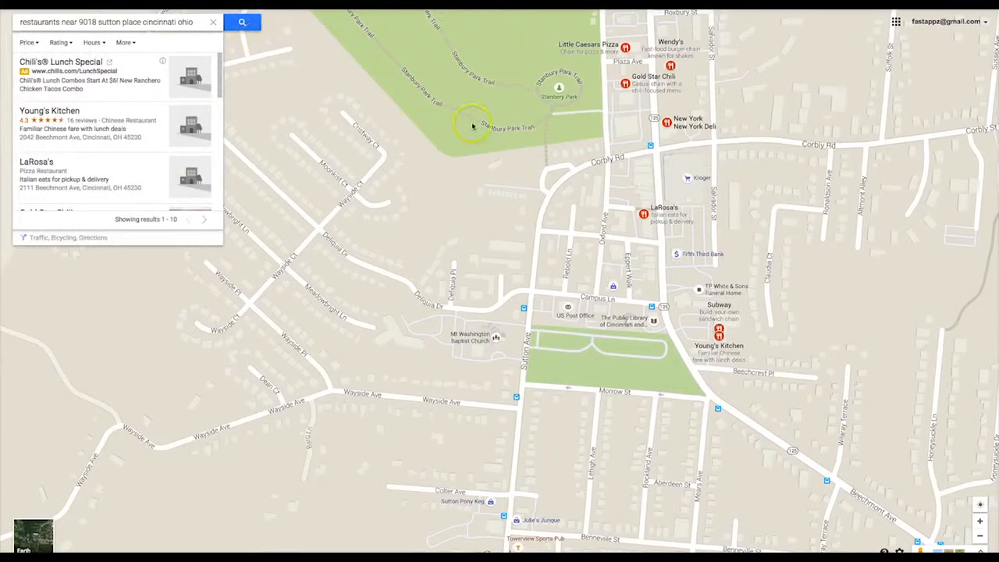
{"action": "mouse_move", "coordinate": [615, 126]}
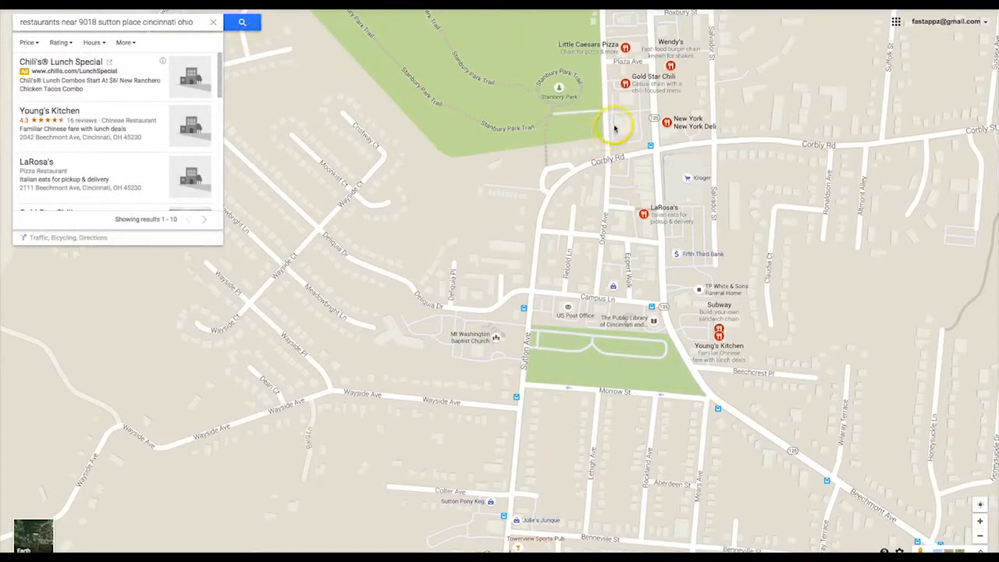
{"action": "left_click", "coordinate": [624, 75]}
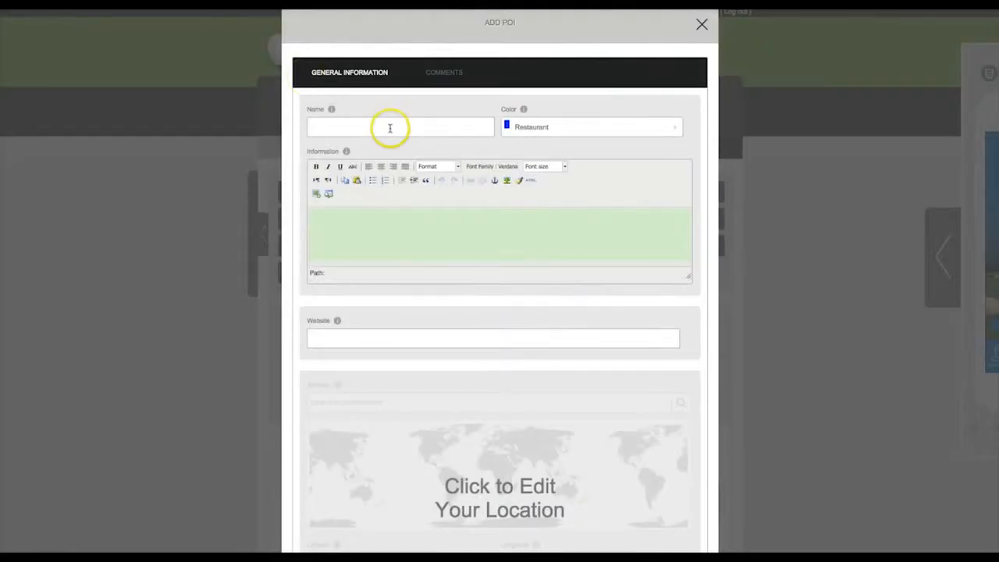
Step: Name the POI Gold Star Chili and assign it to the Restaurant category
{"action": "type", "text": "Gold Star Chili"}
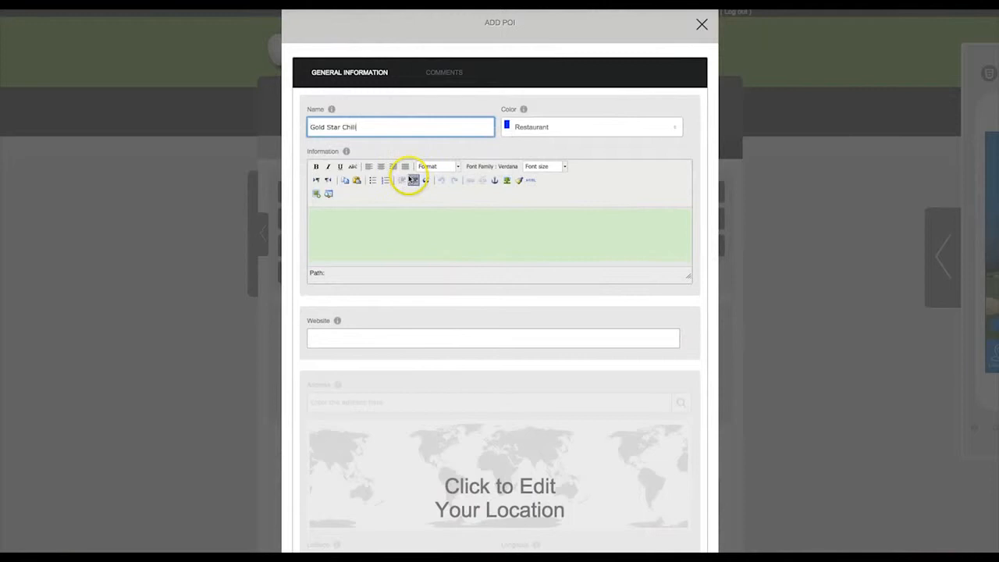
{"action": "left_click", "coordinate": [592, 126]}
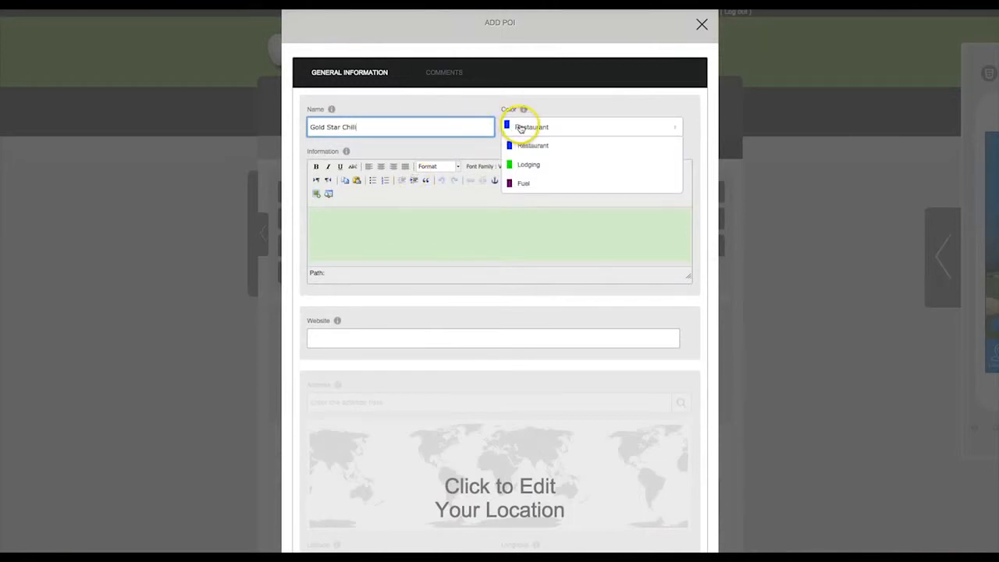
{"action": "left_click", "coordinate": [531, 127]}
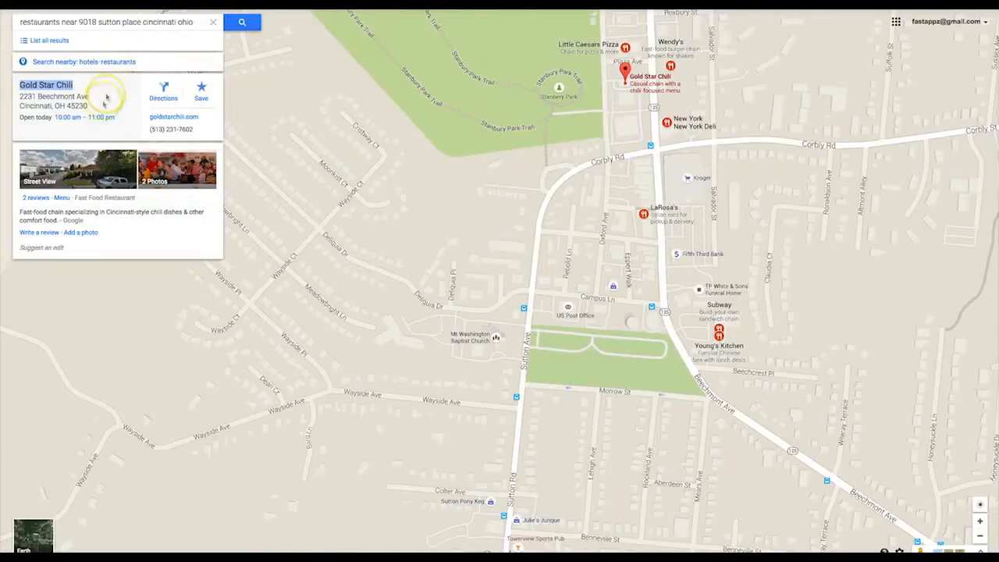
Step: Copy Gold Star Chili's address and opening hours from Google Maps into the POI information box
{"action": "left_click_drag", "start_coordinate": [18, 97], "coordinate": [101, 118]}
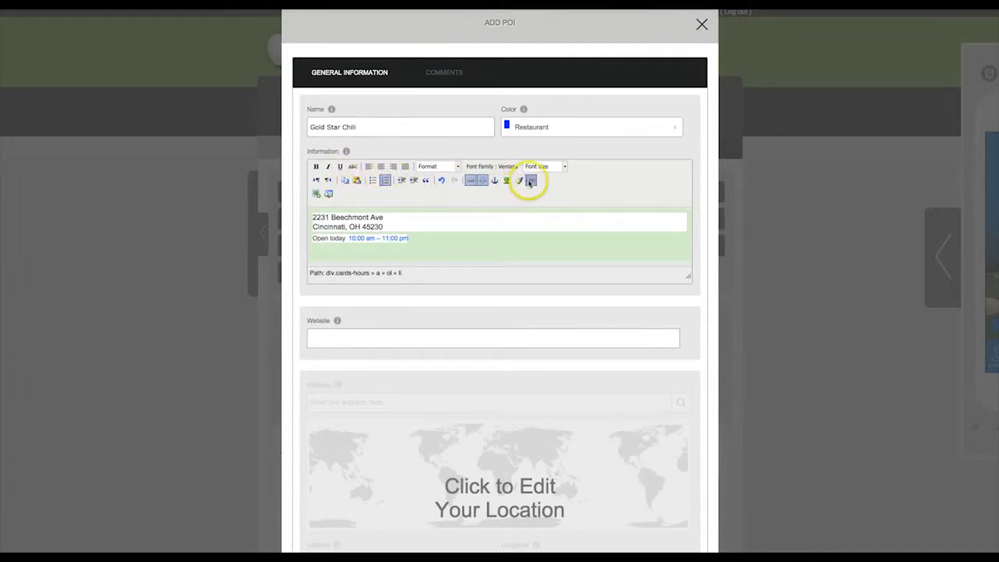
Step: Give the POI website goldstarchili.com, pin the Beechmont Avenue address, set distances to Mile and add the telephone
{"action": "scroll", "scroll_direction": "down", "scroll_amount": 3}
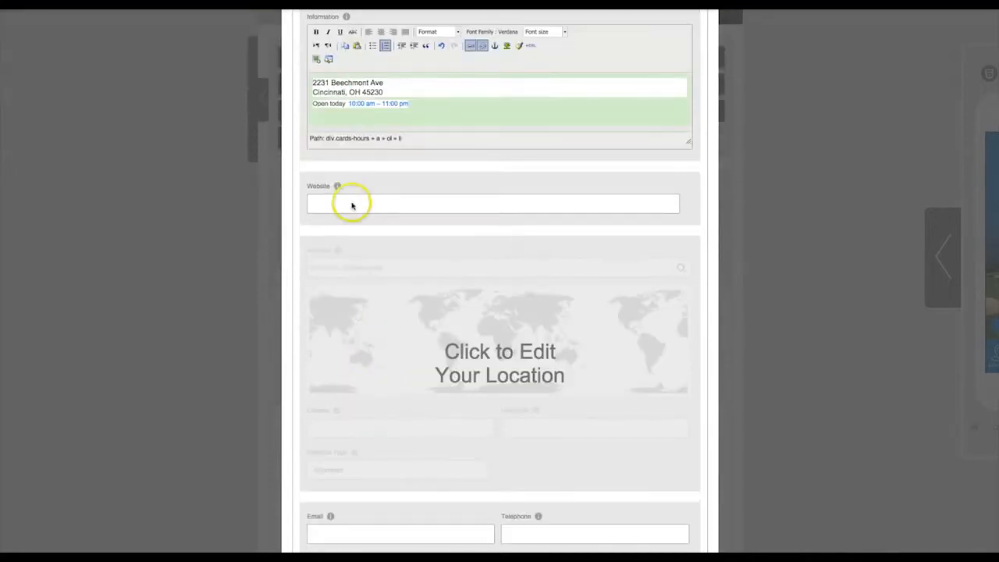
{"action": "type", "text": "goldstarchili.com"}
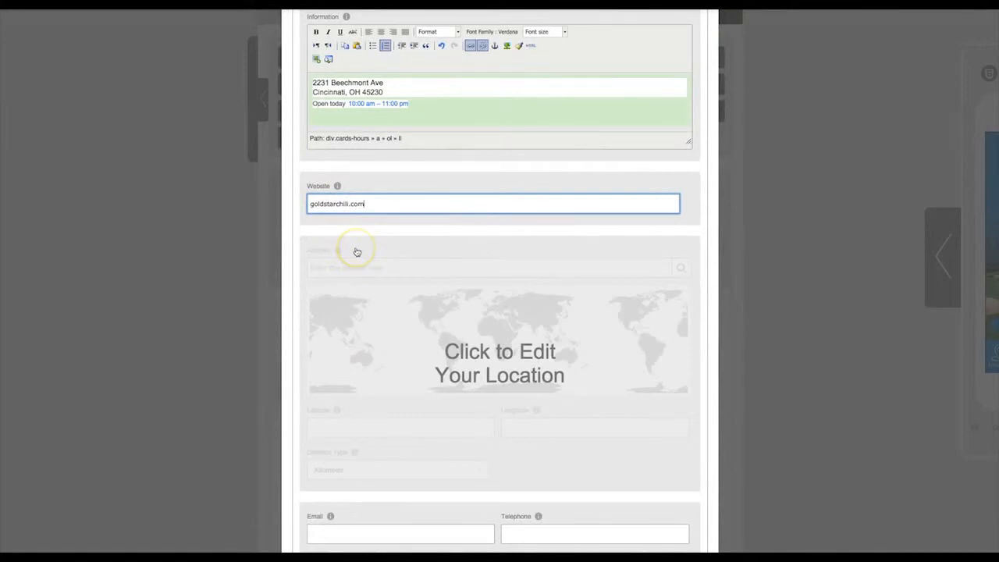
{"action": "mouse_move", "coordinate": [481, 361]}
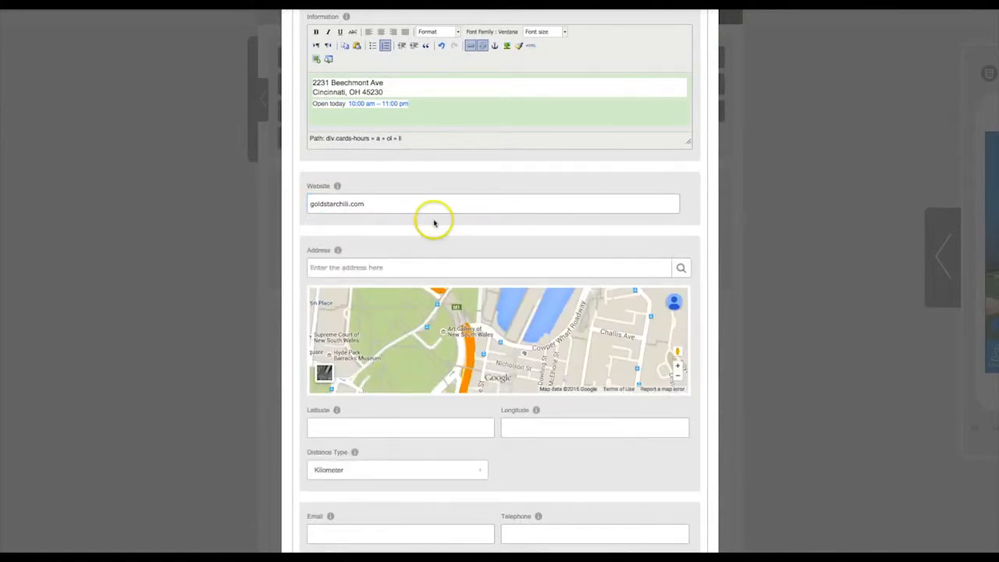
{"action": "double_click", "coordinate": [347, 81]}
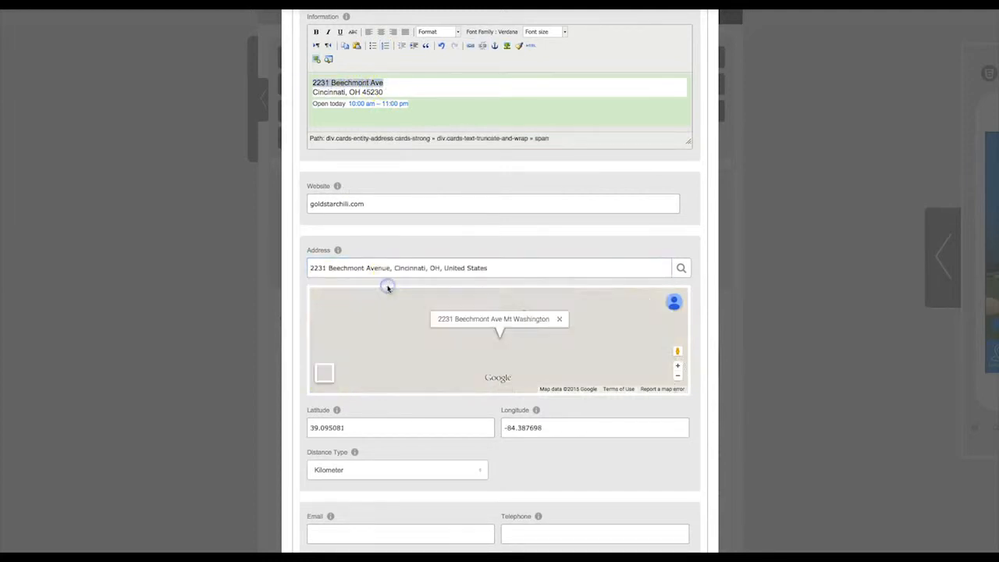
{"action": "left_click", "coordinate": [390, 430]}
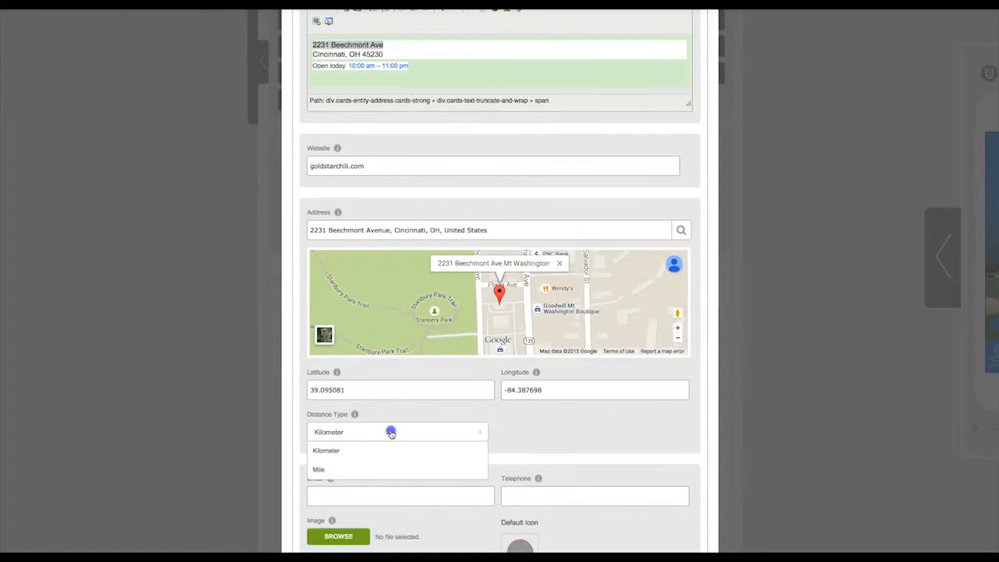
{"action": "left_click", "coordinate": [319, 468]}
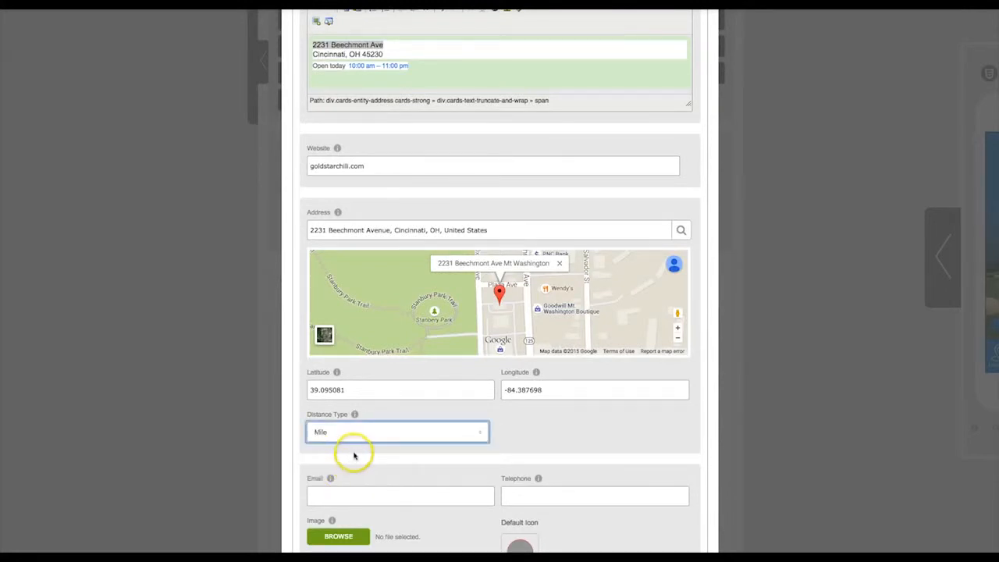
{"action": "scroll", "scroll_direction": "down", "scroll_amount": 3}
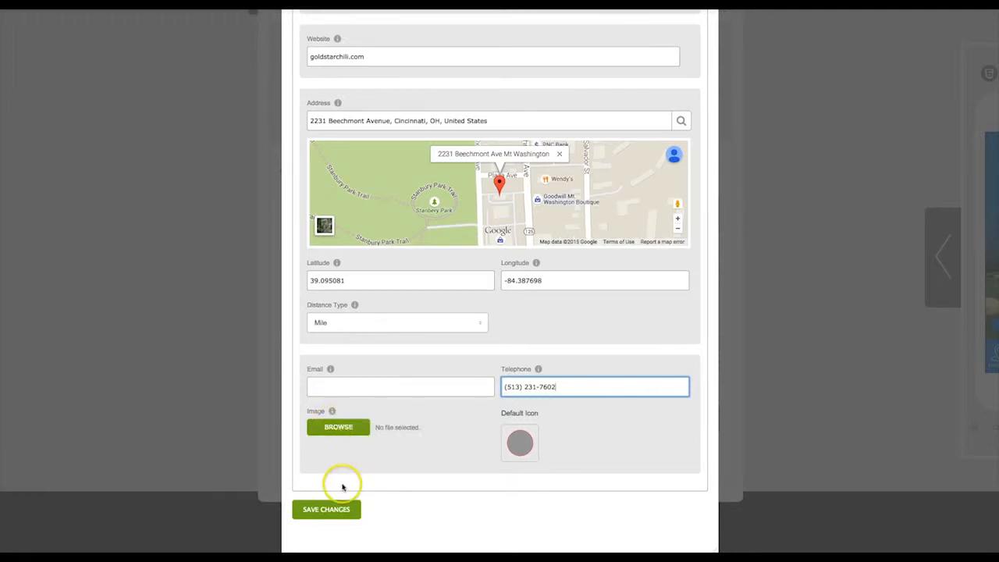
Step: Save Gold Star Chili as the Nearby tab's POI and start selecting a mobile background image
{"action": "left_click", "coordinate": [325, 509]}
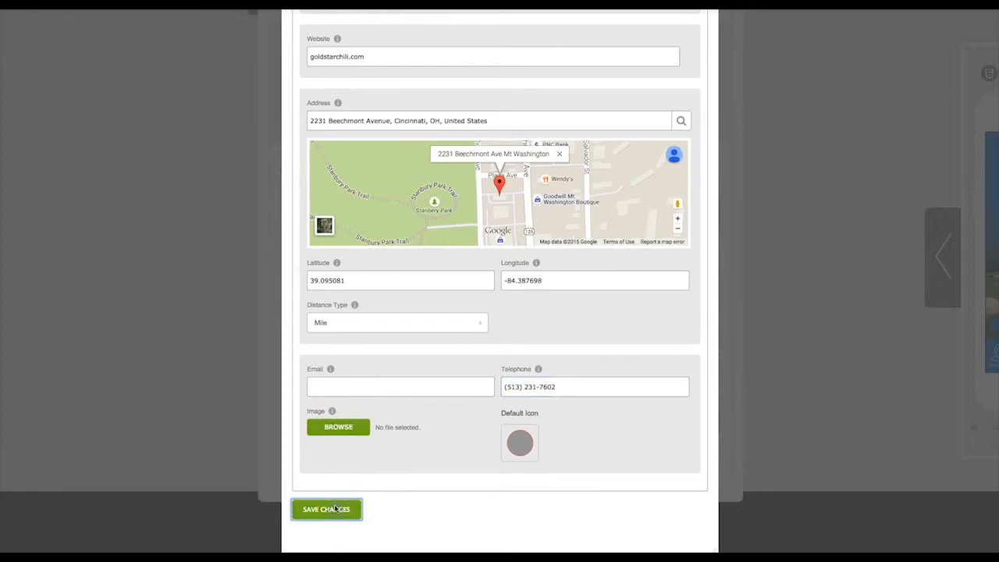
{"action": "left_click", "coordinate": [325, 509]}
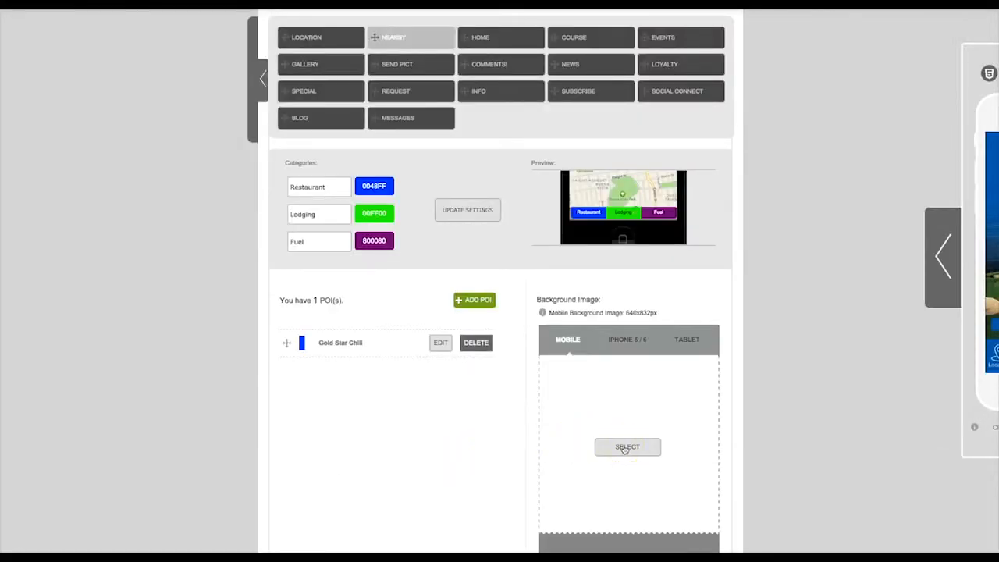
{"action": "left_click", "coordinate": [628, 446]}
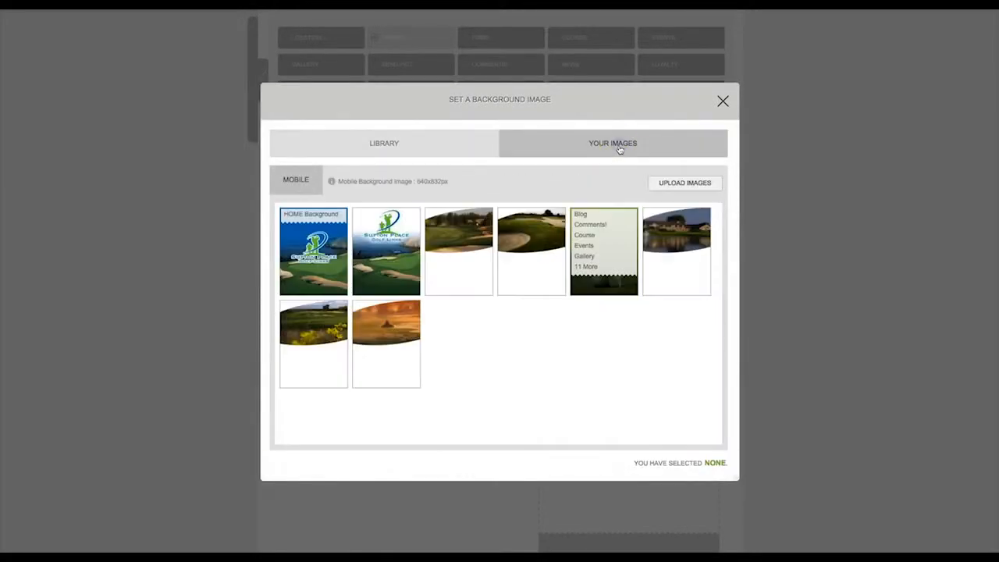
Step: Set background images from Your Images for Mobile and the green golf-ball image for iPhone 5/6
{"action": "left_click", "coordinate": [602, 249]}
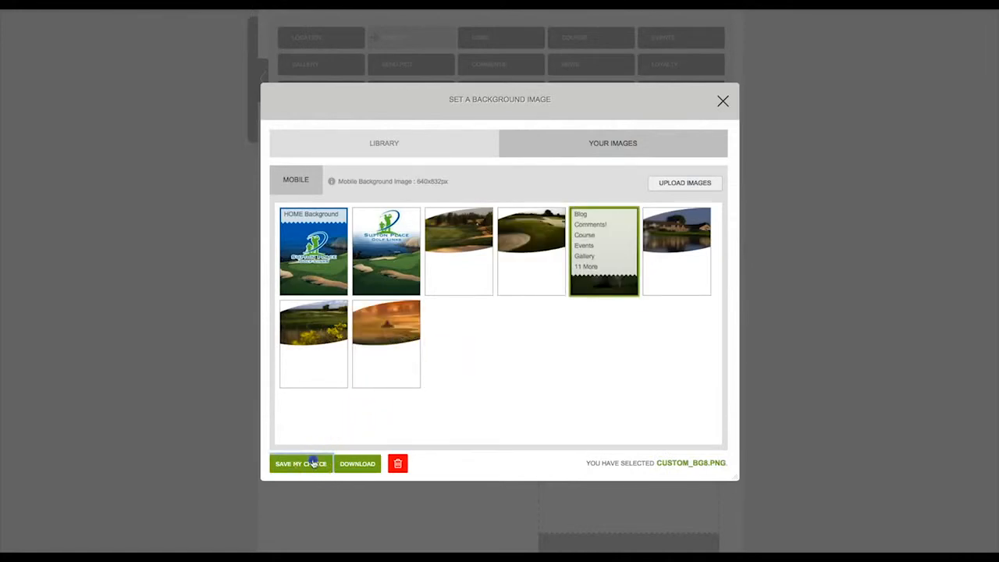
{"action": "left_click", "coordinate": [300, 462]}
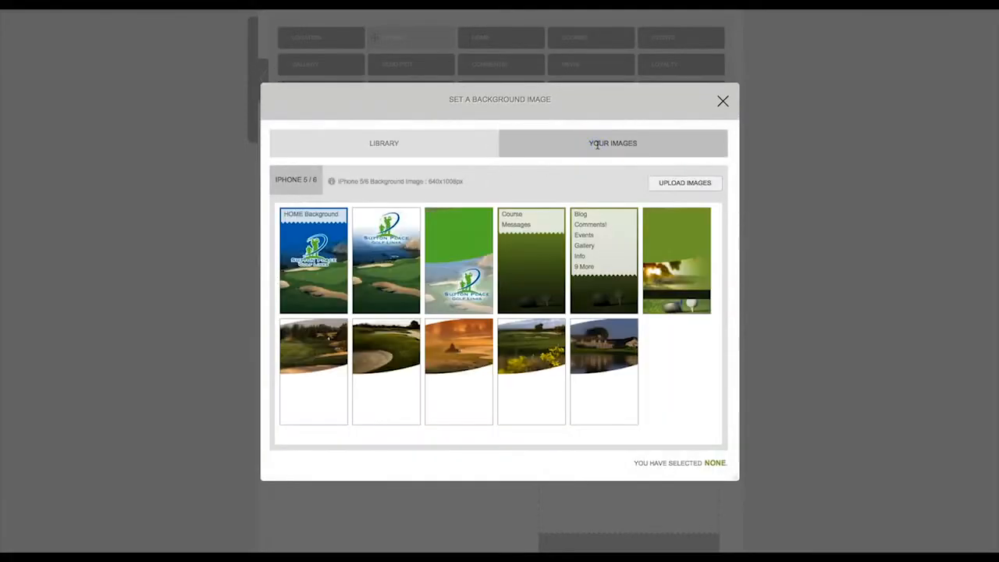
{"action": "left_click", "coordinate": [386, 371]}
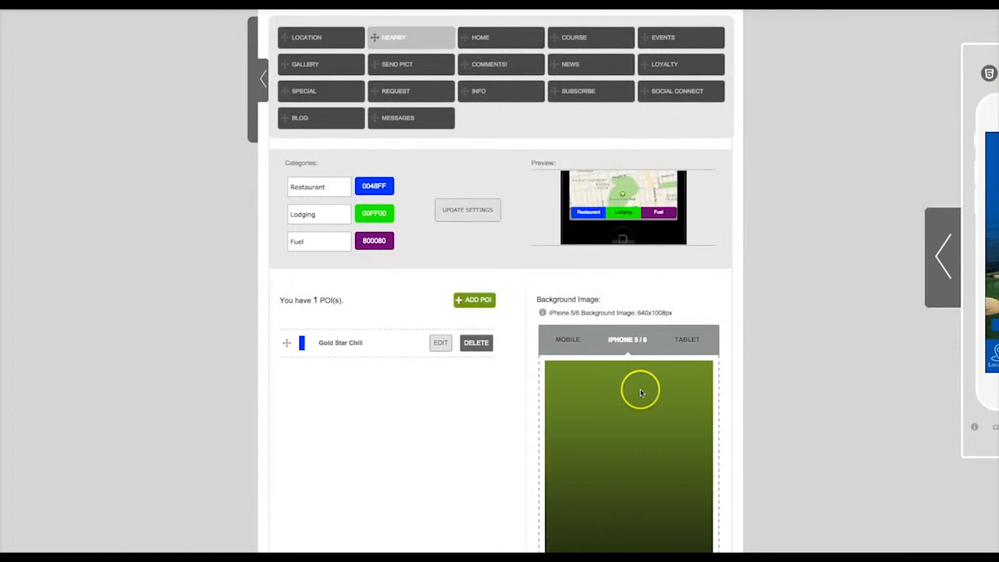
Step: Run the live Mobile App preview showing the Sutton Place Golf Links home screen
{"action": "scroll", "scroll_direction": "down", "scroll_amount": 3}
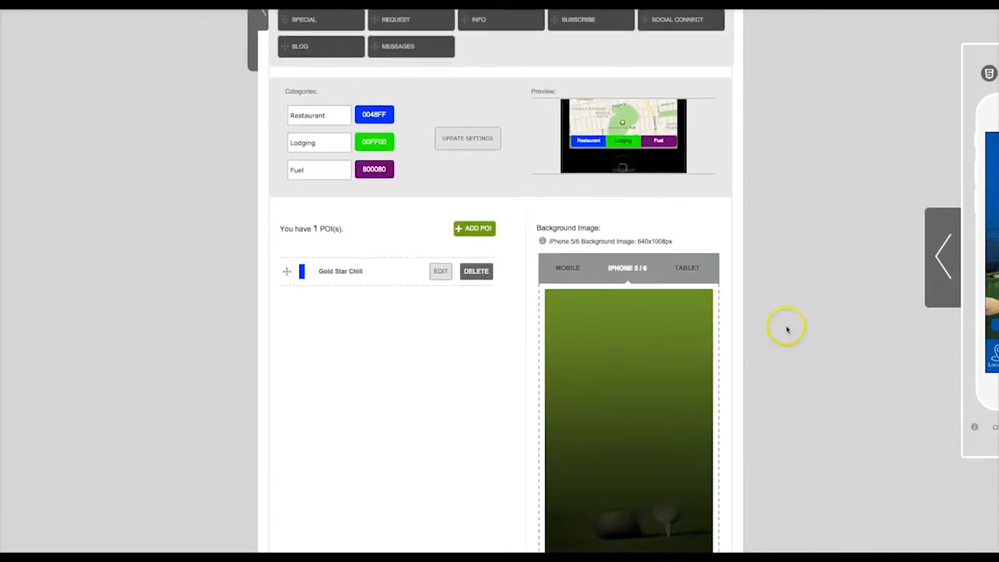
{"action": "mouse_move", "coordinate": [779, 309]}
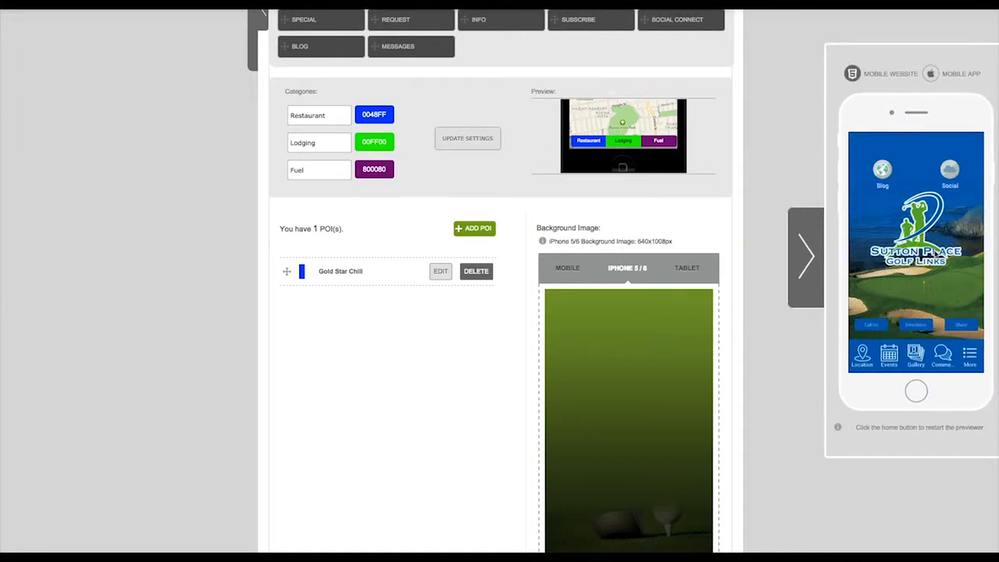
{"action": "mouse_move", "coordinate": [935, 254]}
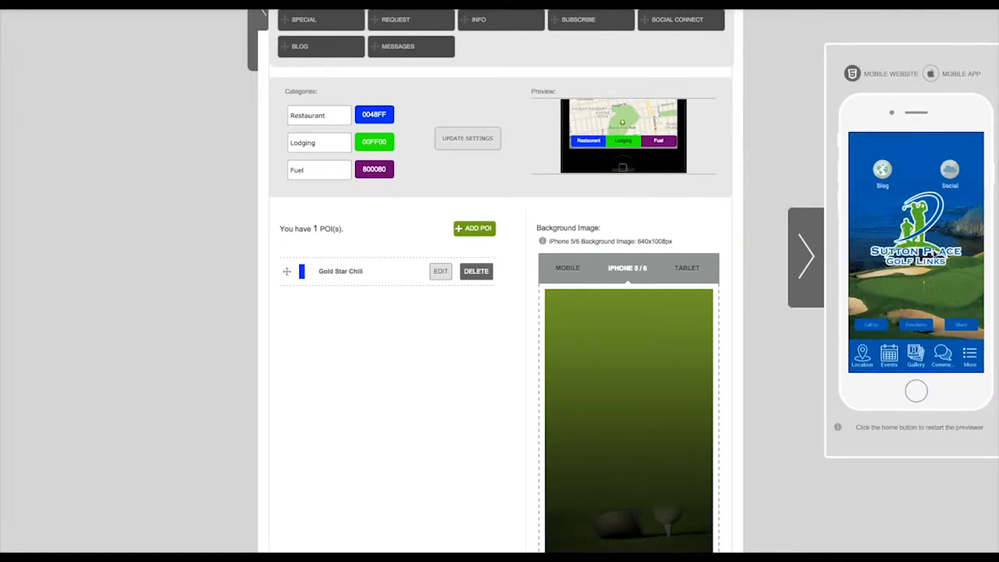
{"action": "left_click", "coordinate": [961, 73]}
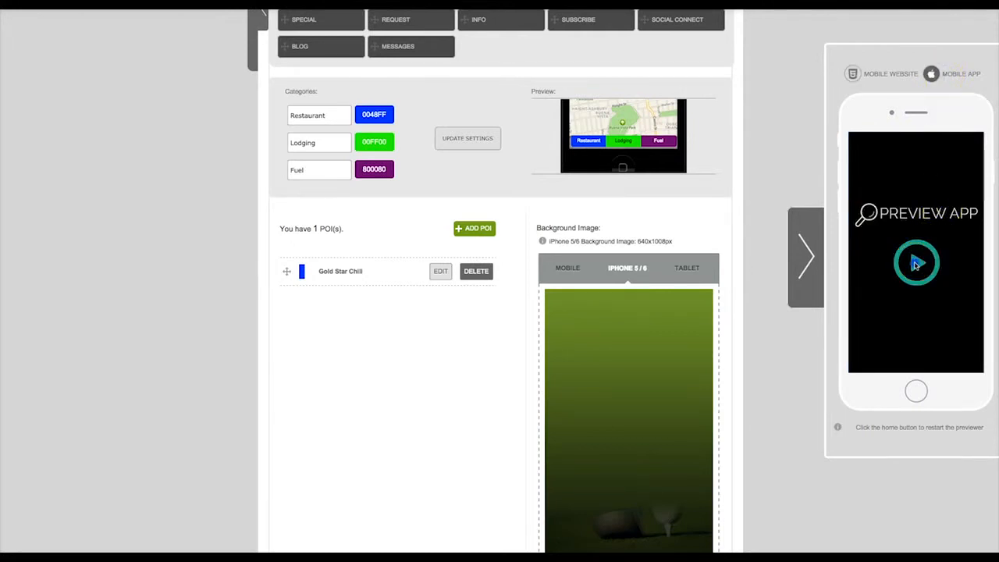
{"action": "left_click", "coordinate": [916, 262]}
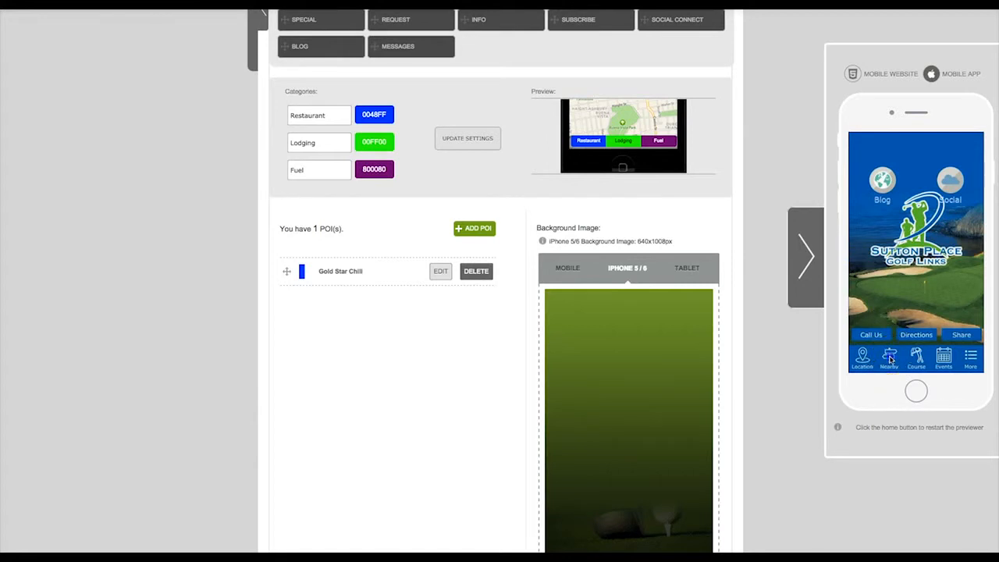
Step: View the Nearby map pin for Gold Star Chili, then its entry in the List view
{"action": "left_click", "coordinate": [890, 359]}
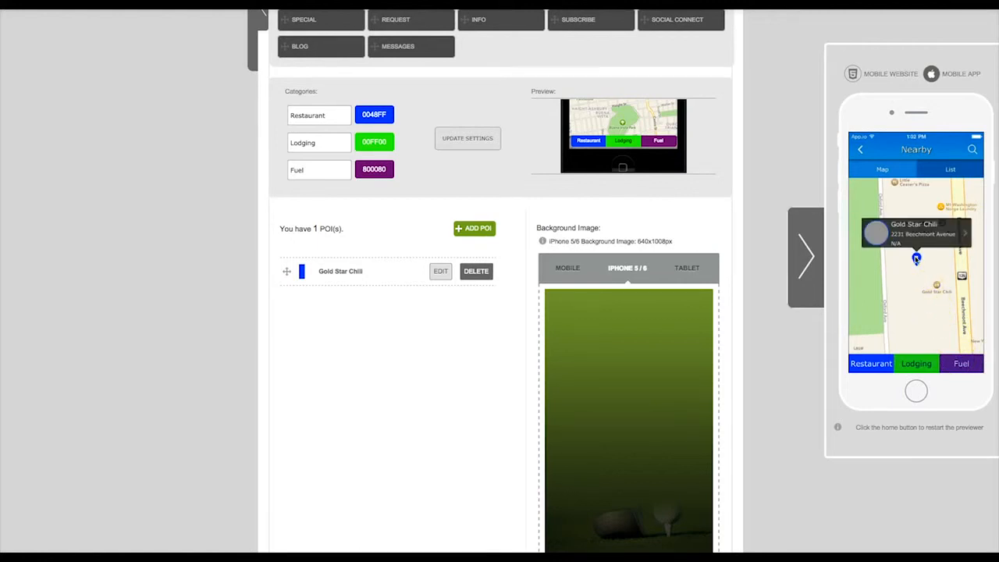
{"action": "left_click", "coordinate": [914, 234]}
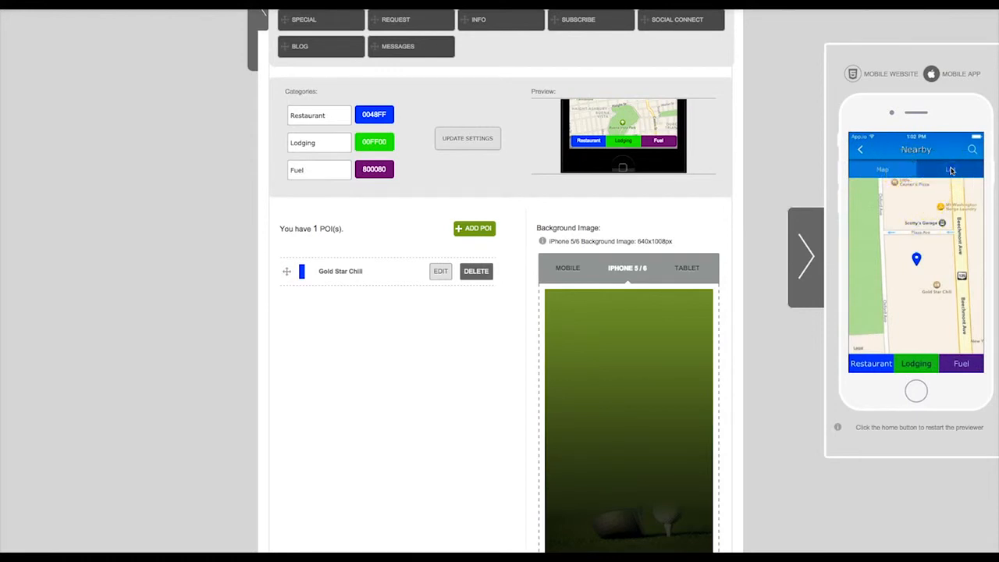
{"action": "left_click", "coordinate": [950, 169]}
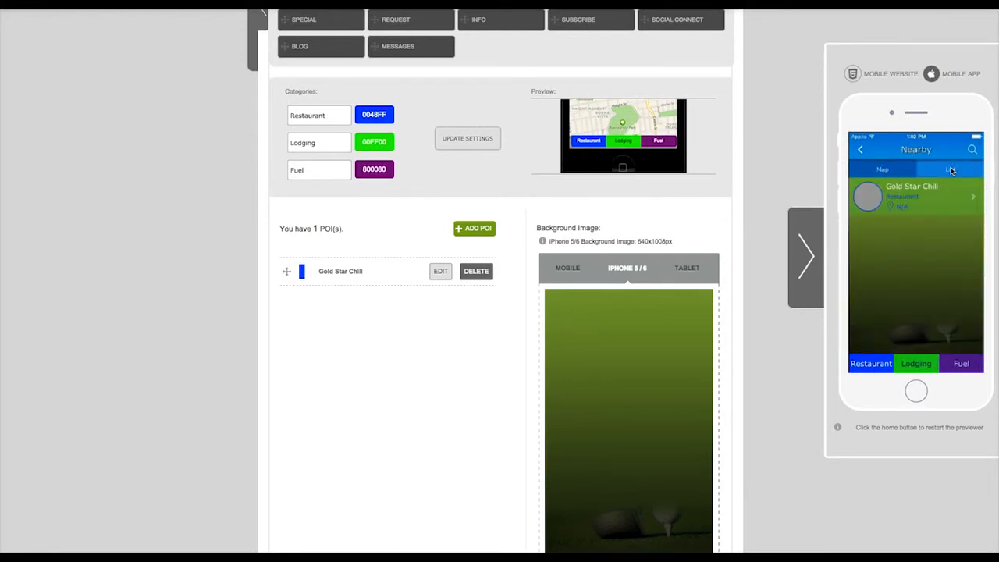